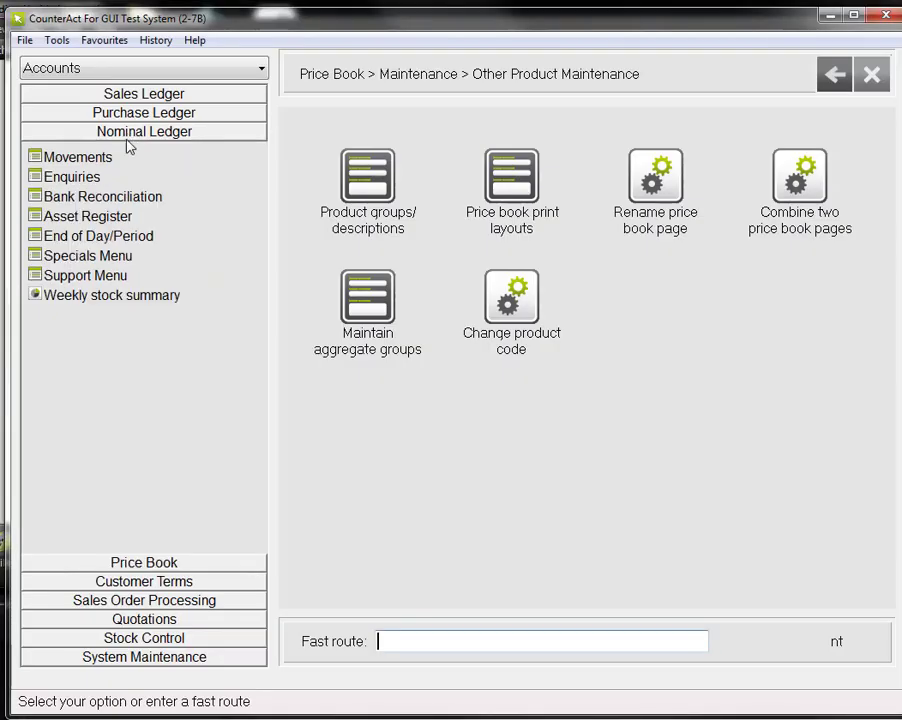
Step: Show the Nominal Ledger Movements options, including Enter journal
{"action": "left_click", "coordinate": [76, 156]}
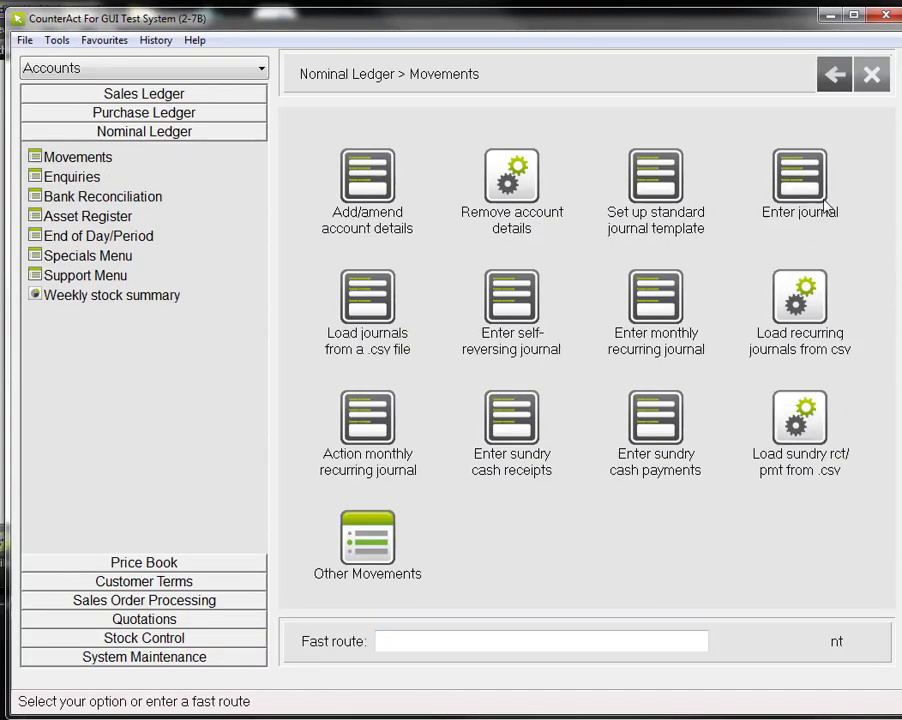
Step: Start a new Adjustment journal with reference Wages
{"action": "left_click", "coordinate": [800, 184]}
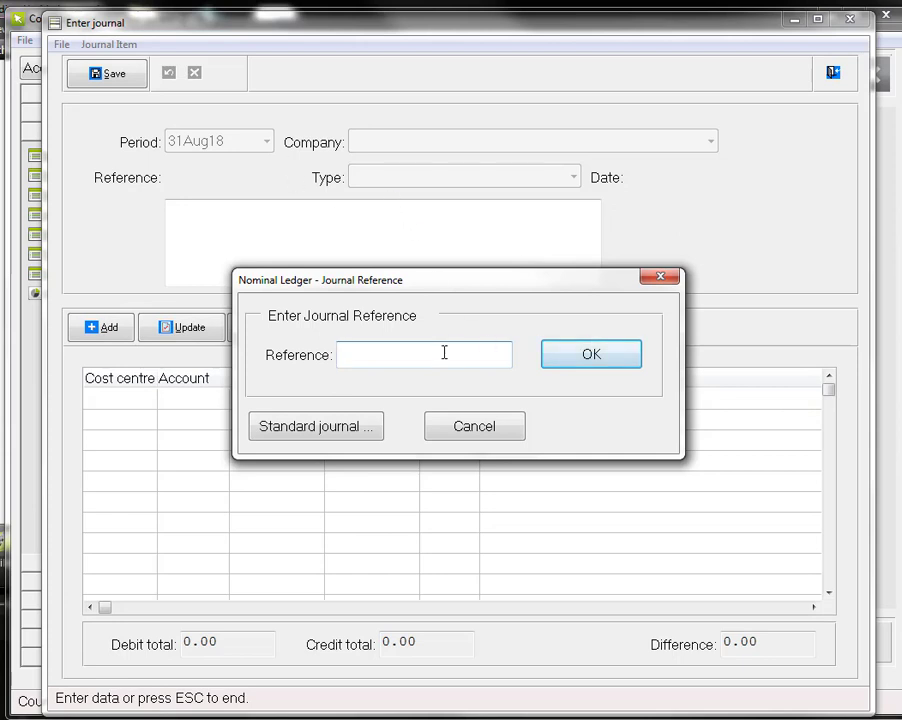
{"action": "type", "text": "Wages"}
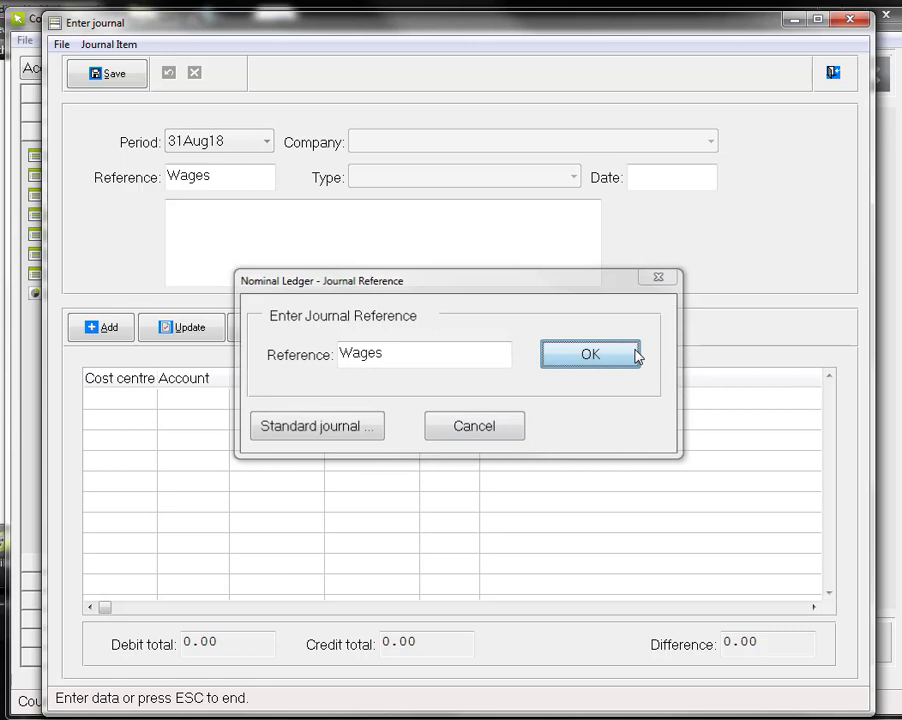
{"action": "left_click", "coordinate": [588, 354]}
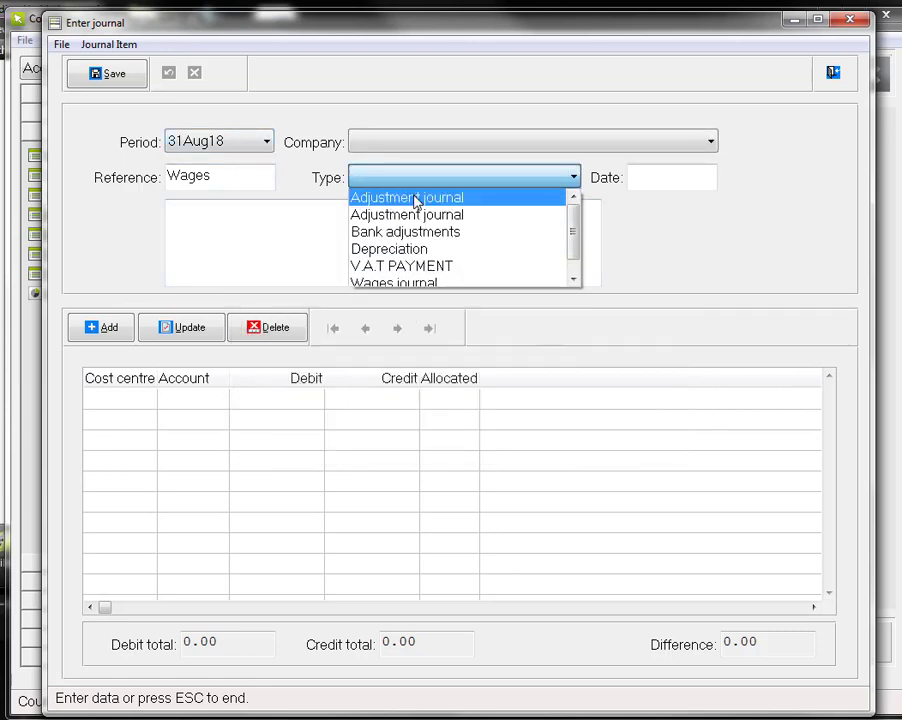
{"action": "left_click", "coordinate": [406, 198]}
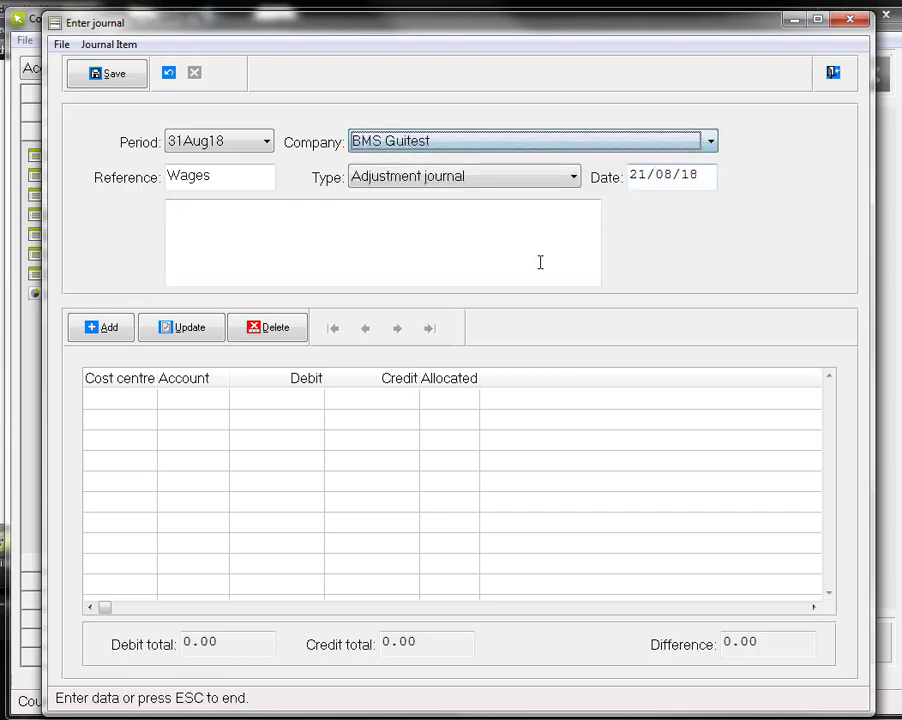
Step: Enter the narrative August Wages and add the first journal line
{"action": "type", "text": "Augs"}
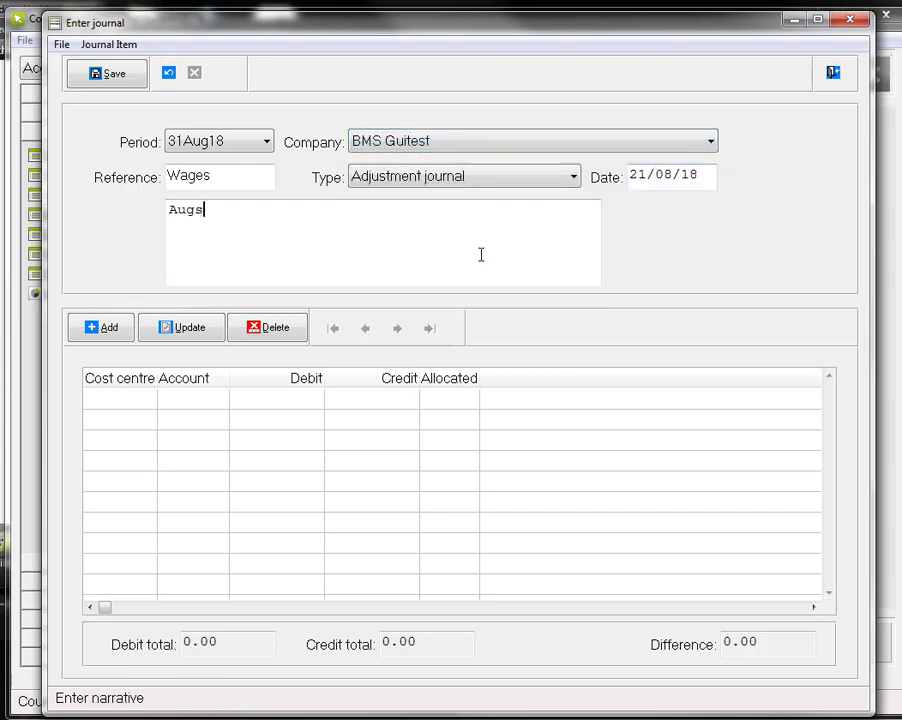
{"action": "type", "text": "August Wage"}
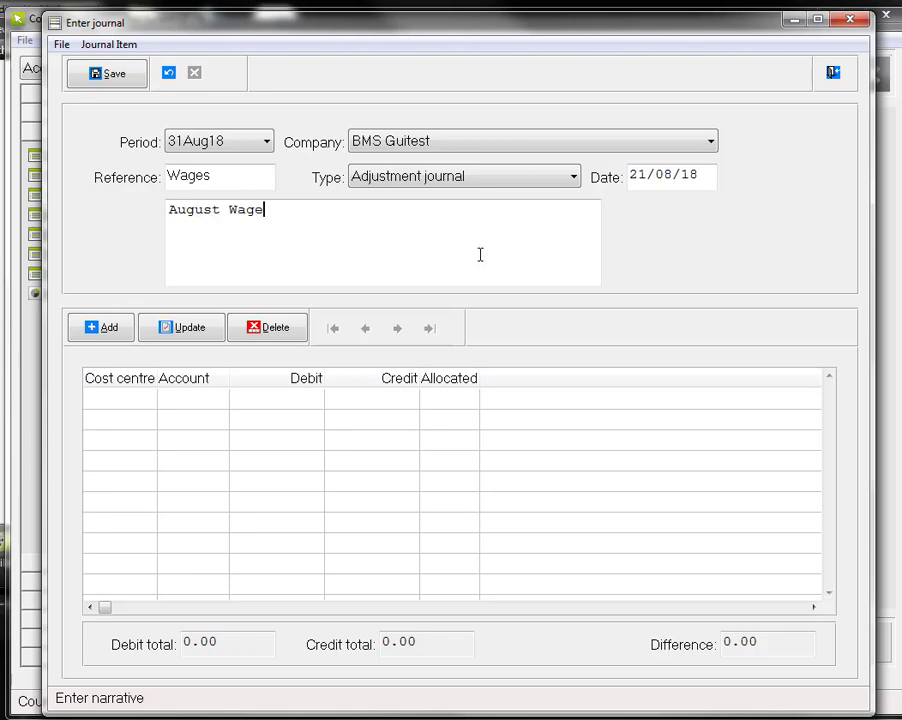
{"action": "left_click", "coordinate": [100, 328]}
{"action": "type", "text": "wage"}
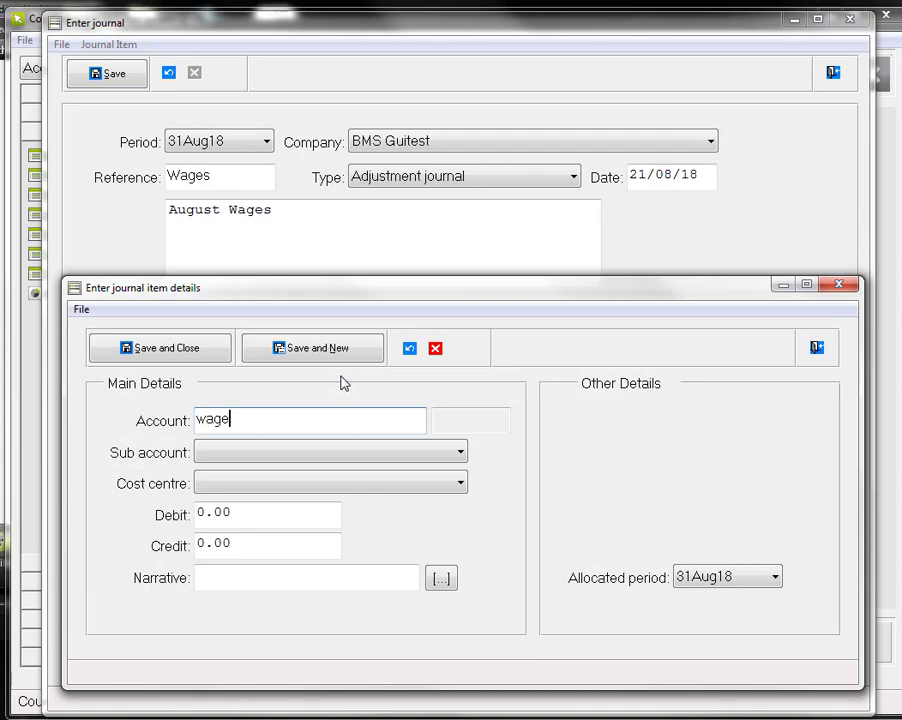
Step: Assign the WAGES line to the Monmouth cost centre, then pick CURRENT BANK ACCOUNT for the next line
{"action": "left_click", "coordinate": [460, 482]}
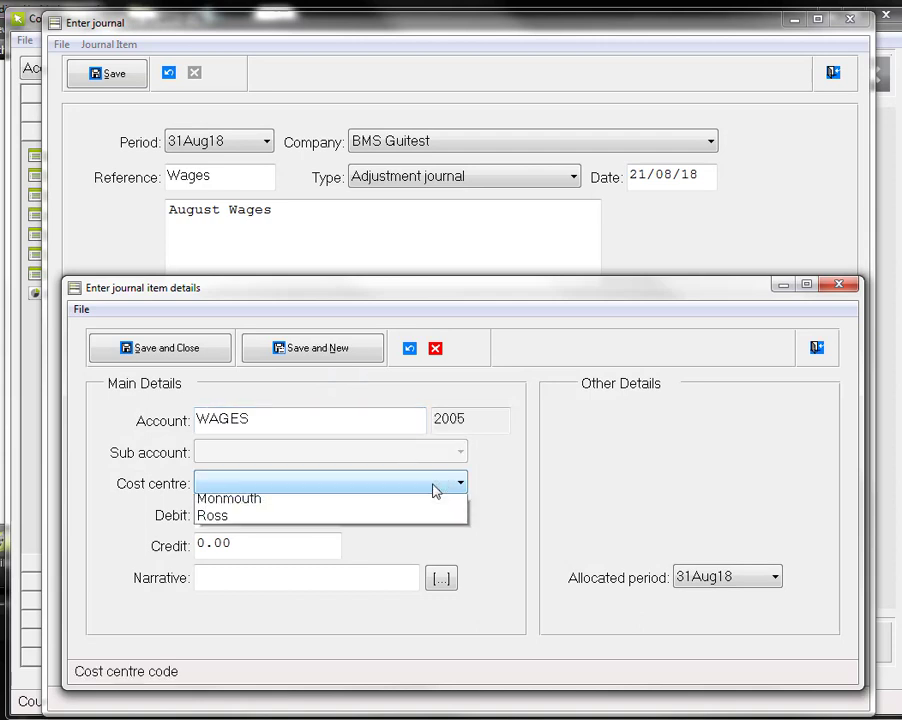
{"action": "left_click", "coordinate": [228, 498]}
{"action": "type", "text": "25"}
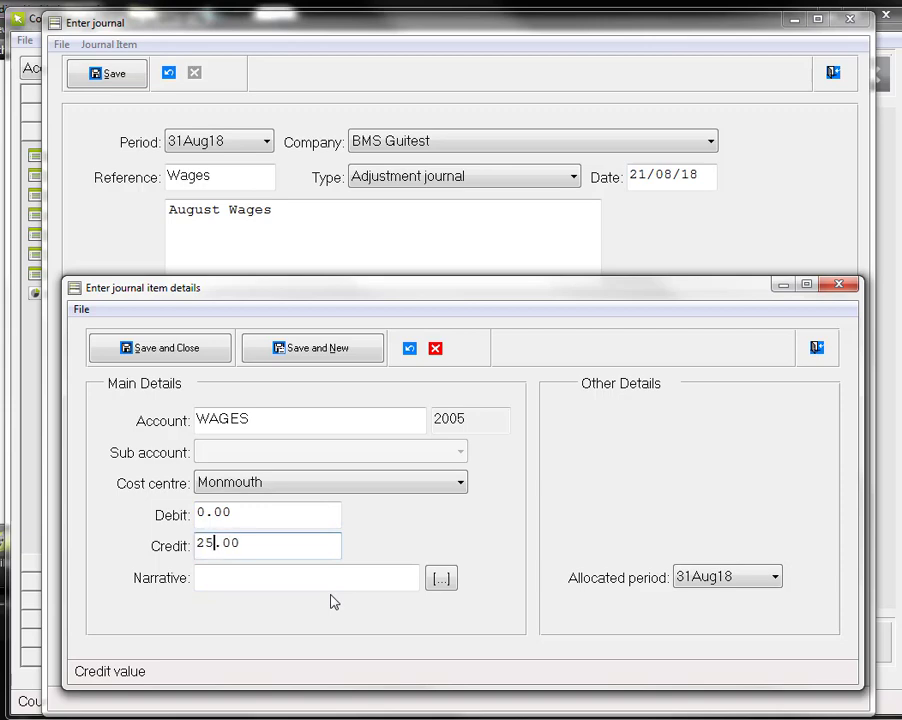
{"action": "type", "text": "bank"}
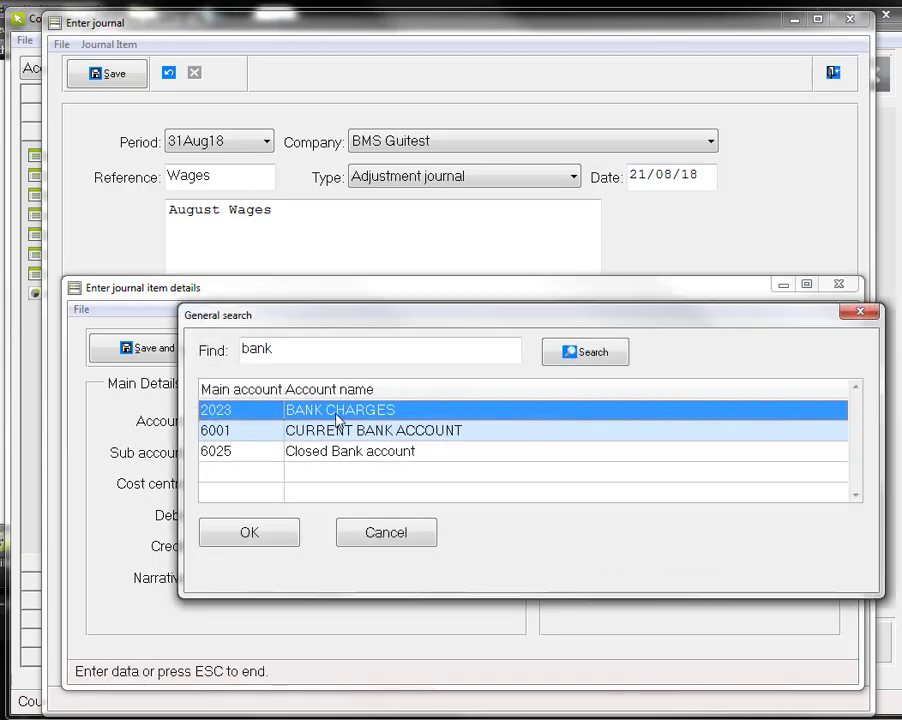
{"action": "left_click", "coordinate": [248, 532]}
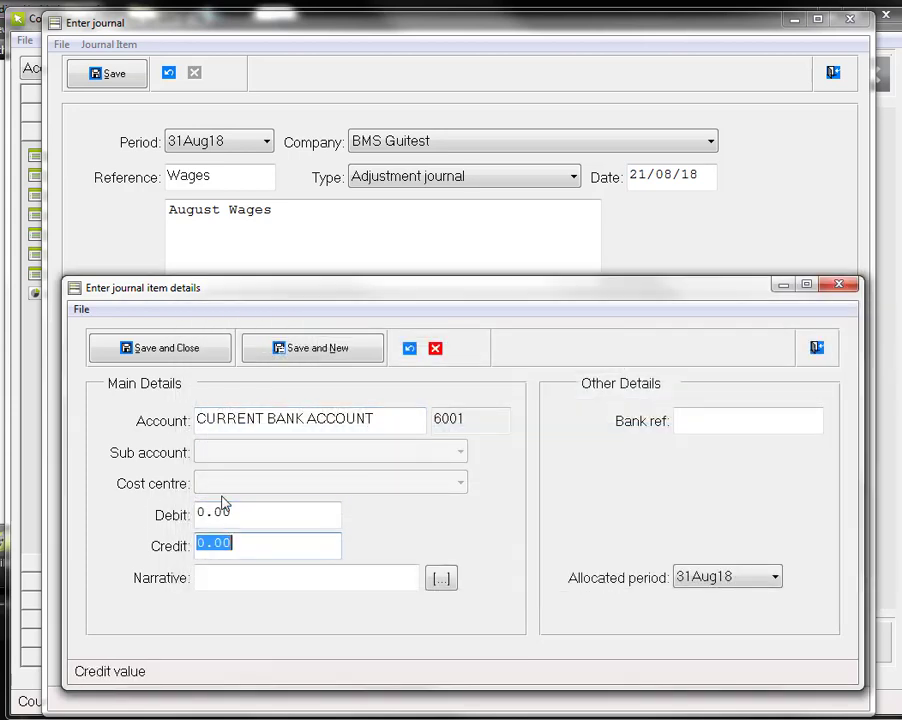
Step: Save the CURRENT BANK ACCOUNT line crediting 250.00 with bank ref 12345
{"action": "type", "text": "250.00"}
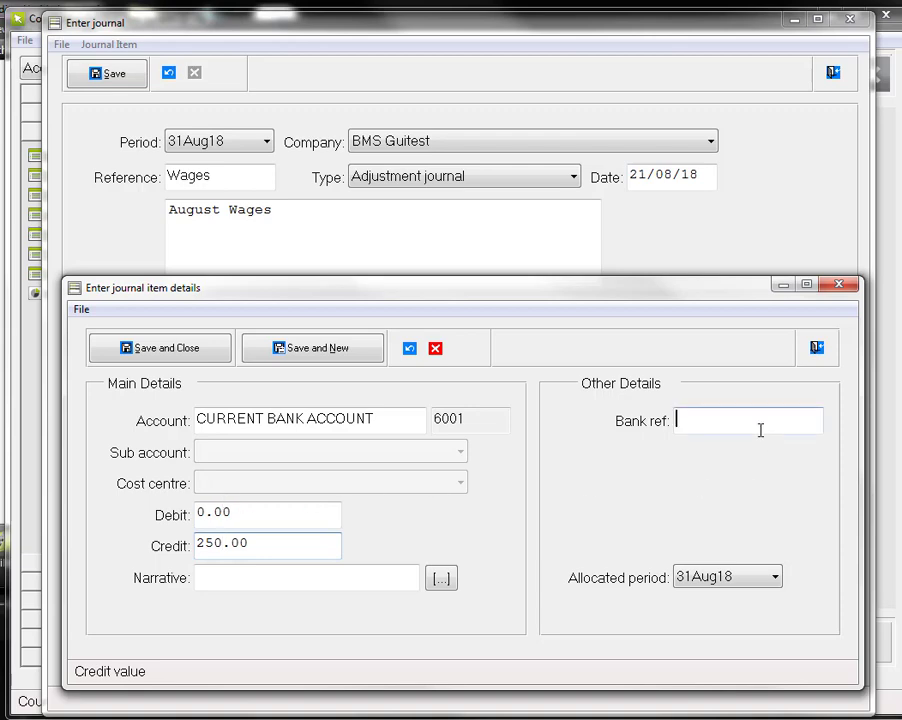
{"action": "type", "text": "12345"}
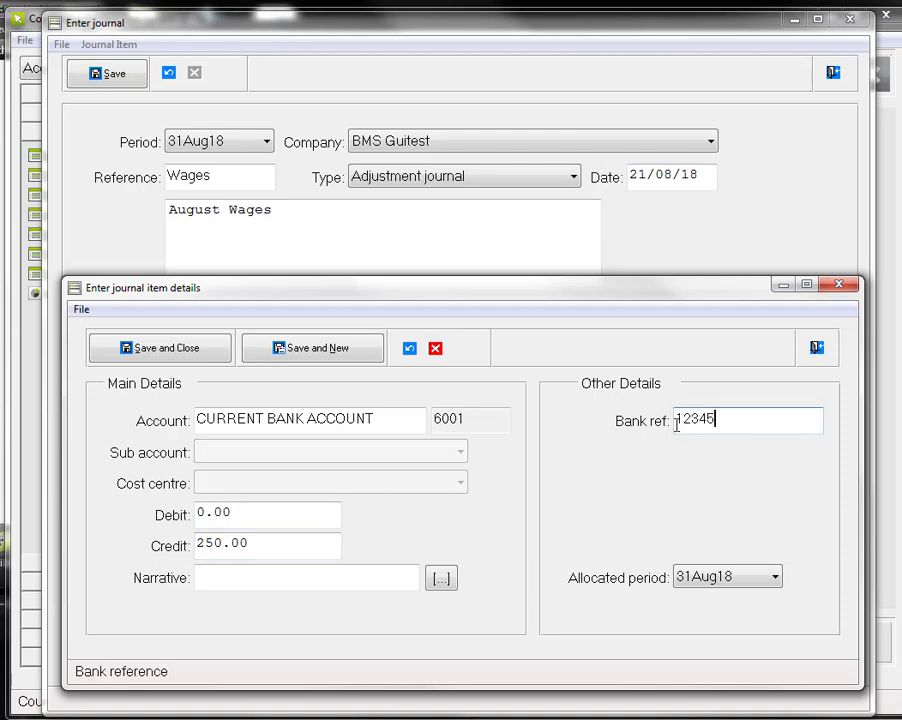
{"action": "left_click", "coordinate": [160, 348]}
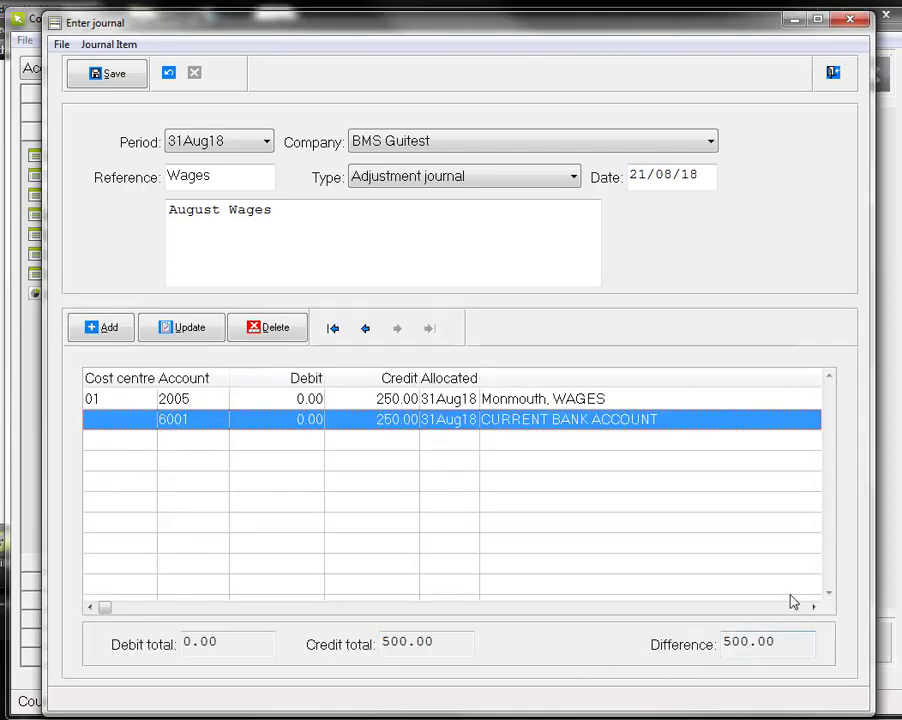
{"action": "mouse_move", "coordinate": [724, 704]}
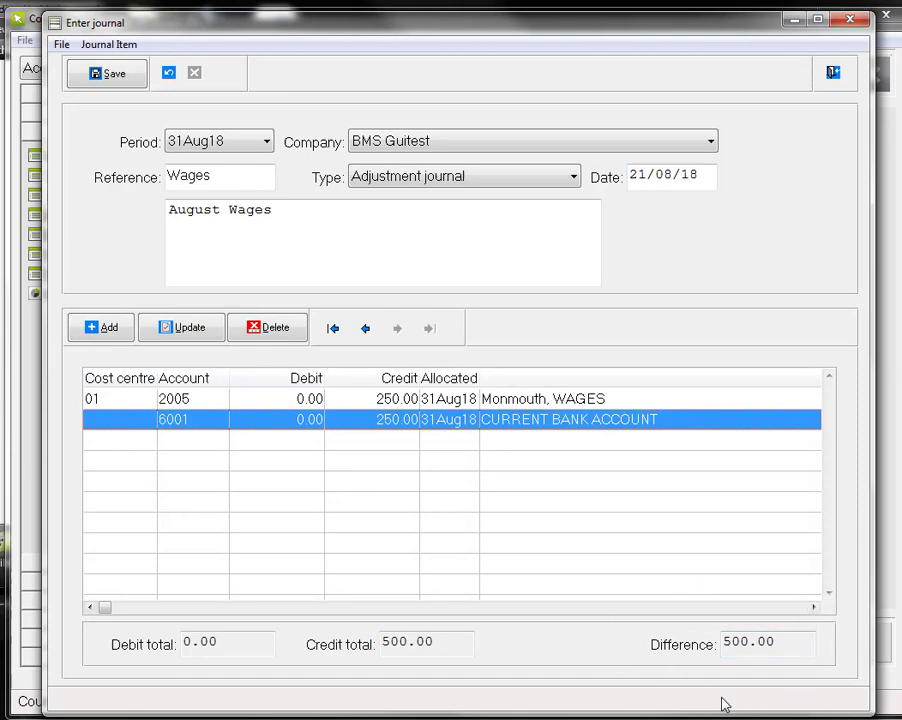
{"action": "mouse_move", "coordinate": [304, 424]}
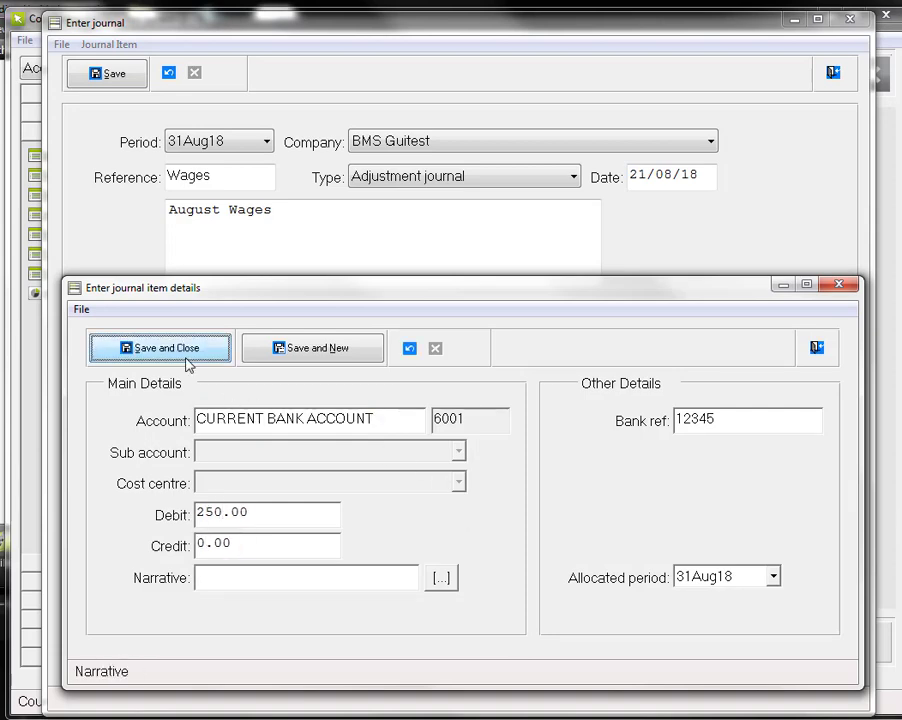
Step: Save the bank line corrected to a 250.00 debit, bringing the difference to 0.00
{"action": "left_click", "coordinate": [160, 348]}
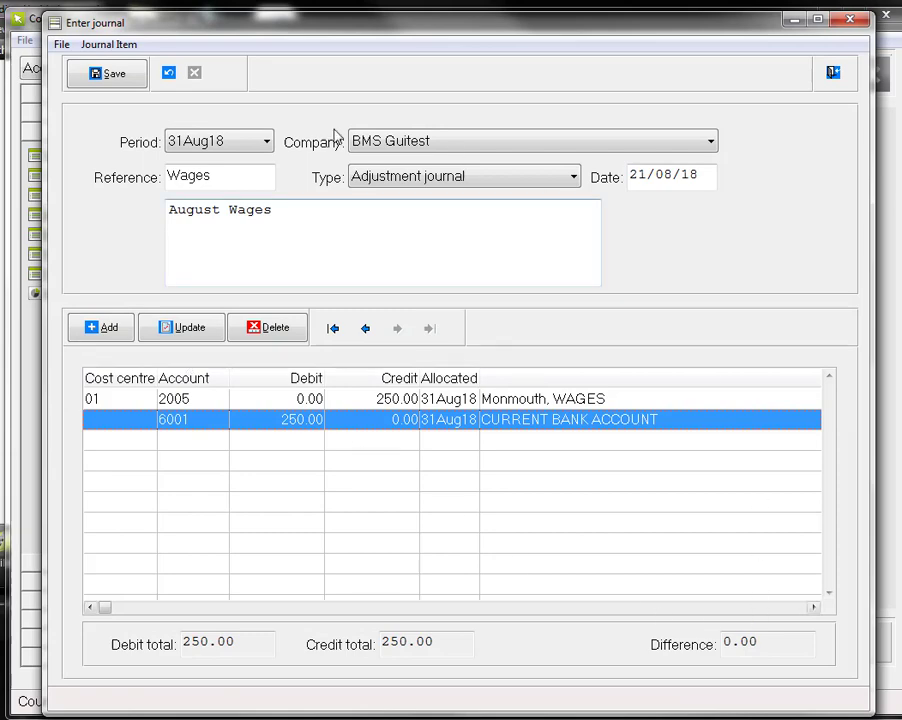